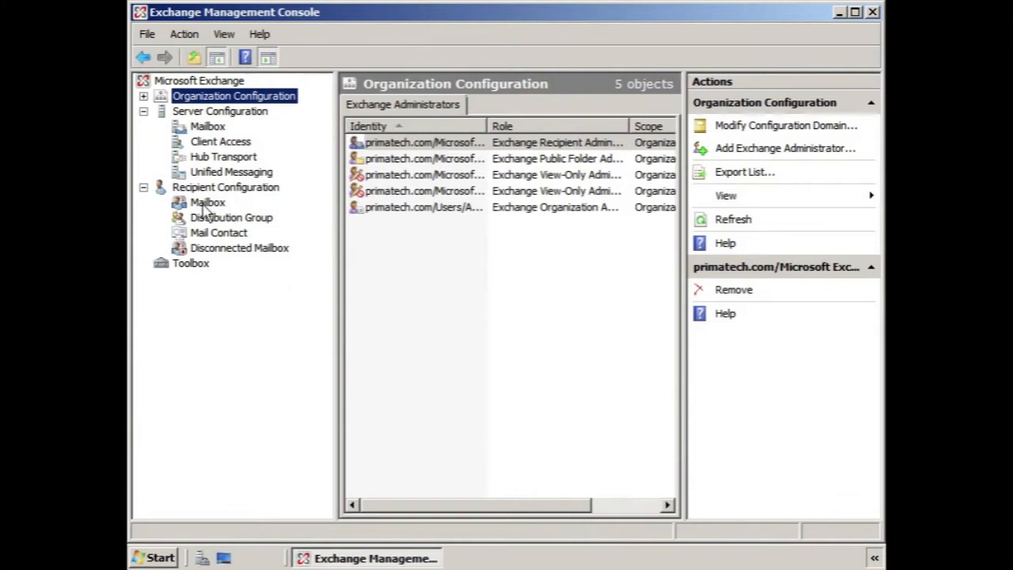
Show the primatech.com recipient mailbox list containing Administrator and MB2Journal
{"action": "left_click", "coordinate": [207, 203]}
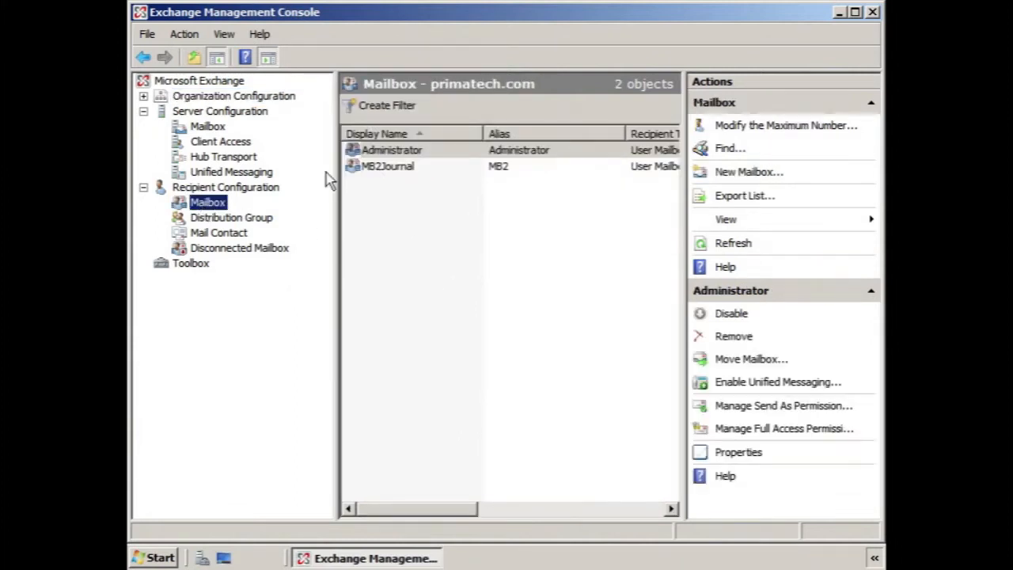
{"action": "mouse_move", "coordinate": [462, 193]}
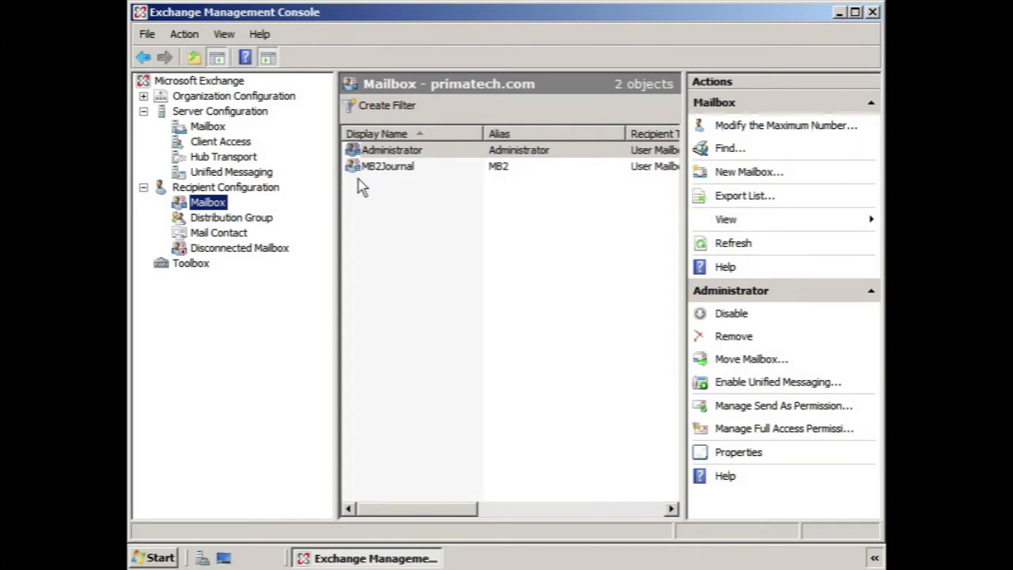
{"action": "mouse_move", "coordinate": [383, 190]}
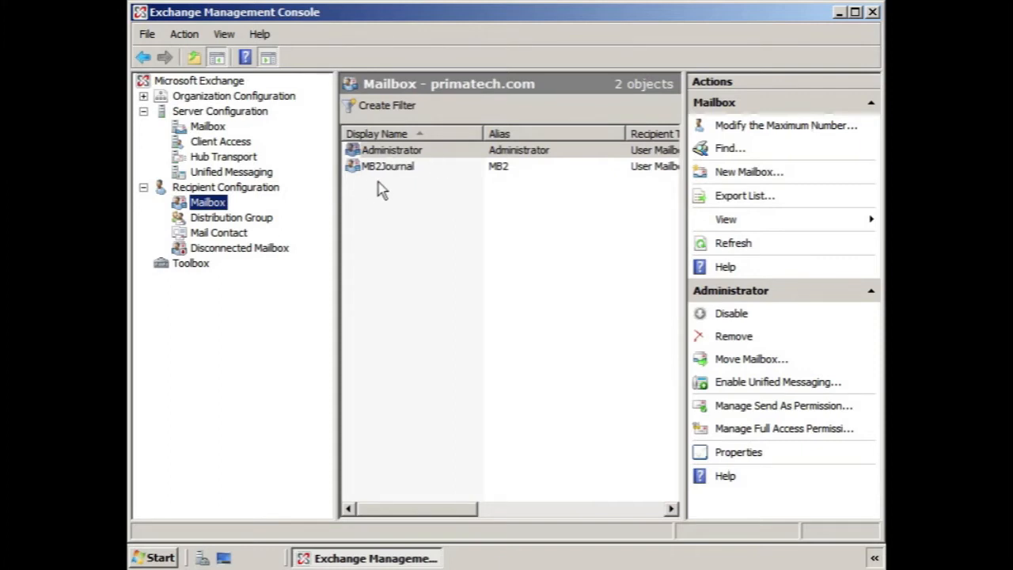
{"action": "mouse_move", "coordinate": [415, 186]}
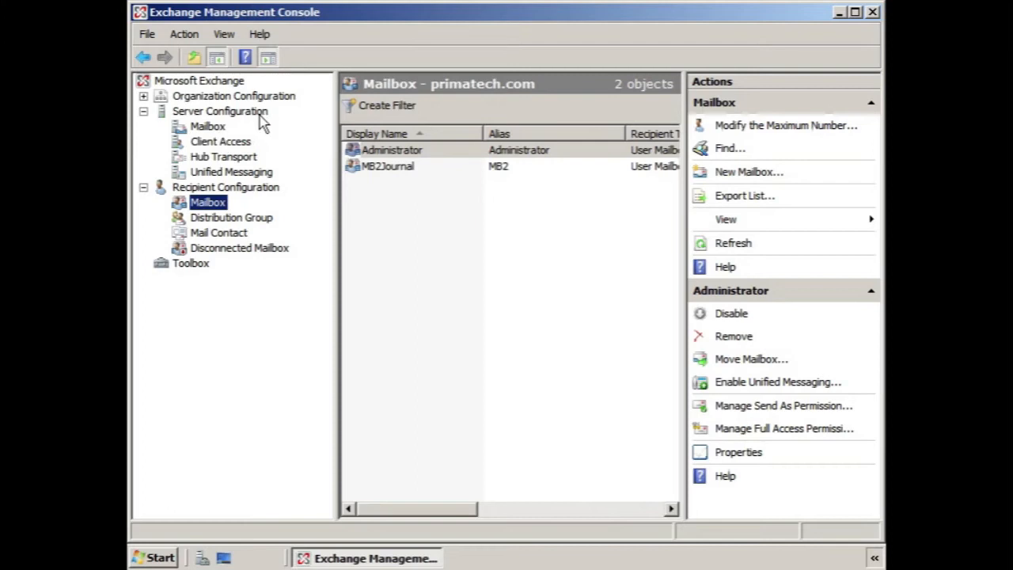
Open the properties of the MB2 database under storage group SGr2 from Server Configuration > Mailbox
{"action": "left_click", "coordinate": [207, 126]}
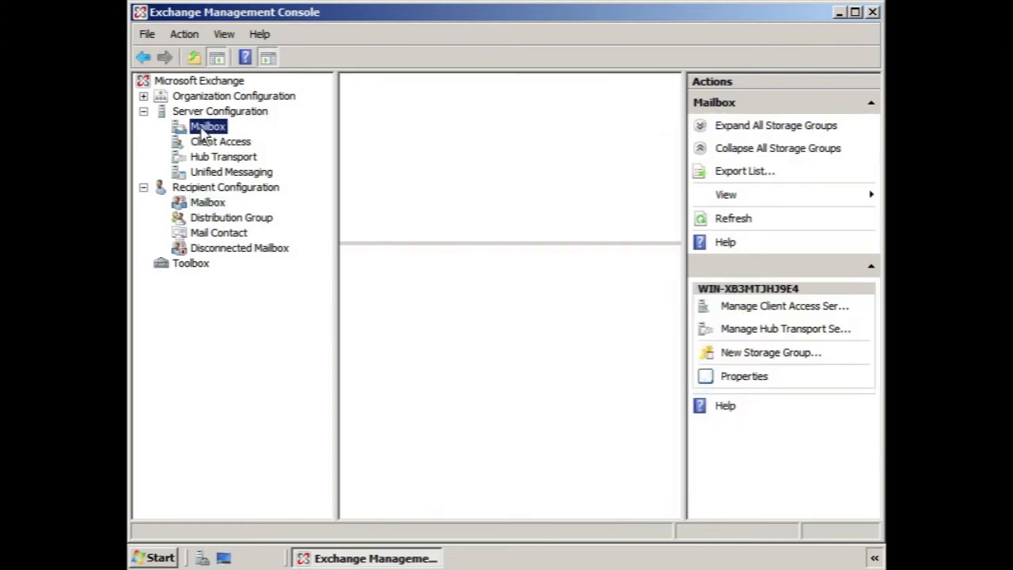
{"action": "left_click", "coordinate": [207, 127]}
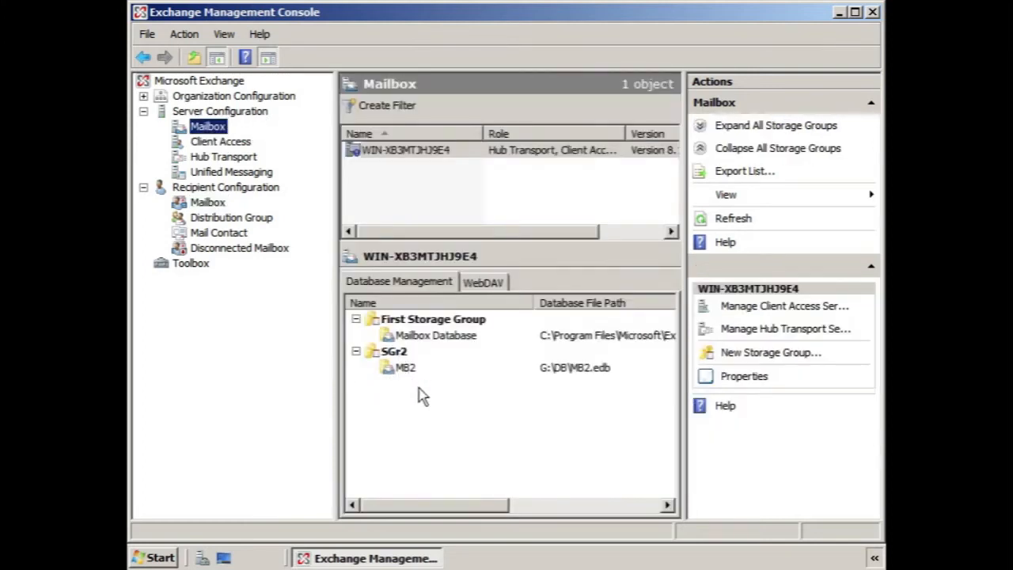
{"action": "mouse_move", "coordinate": [430, 396]}
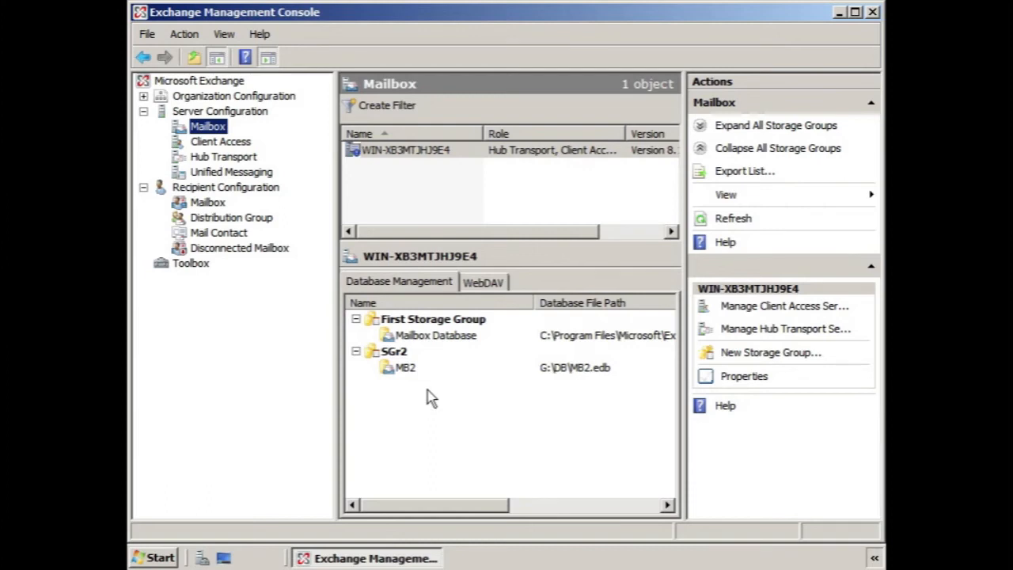
{"action": "left_click", "coordinate": [405, 368]}
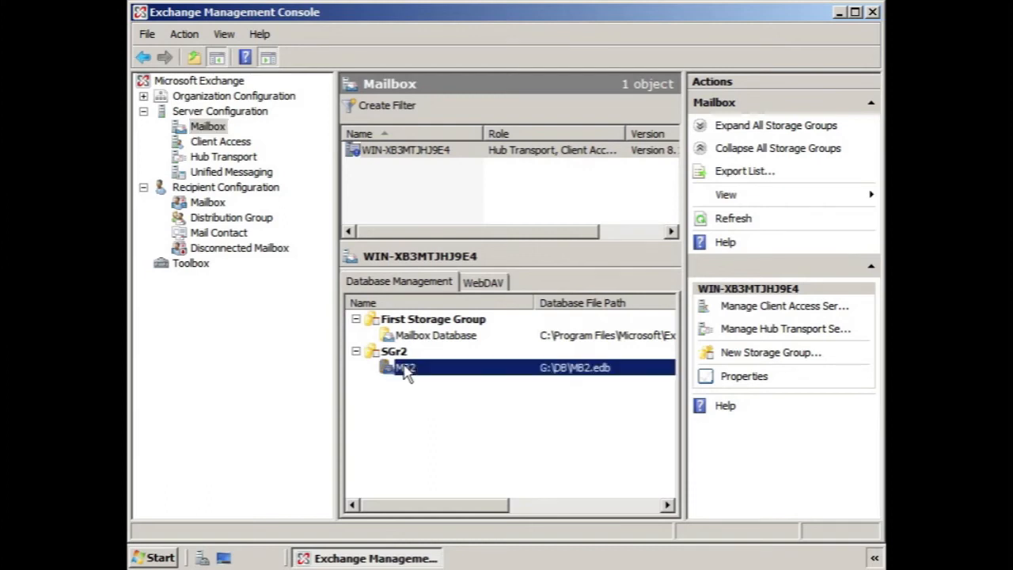
{"action": "left_click", "coordinate": [405, 368]}
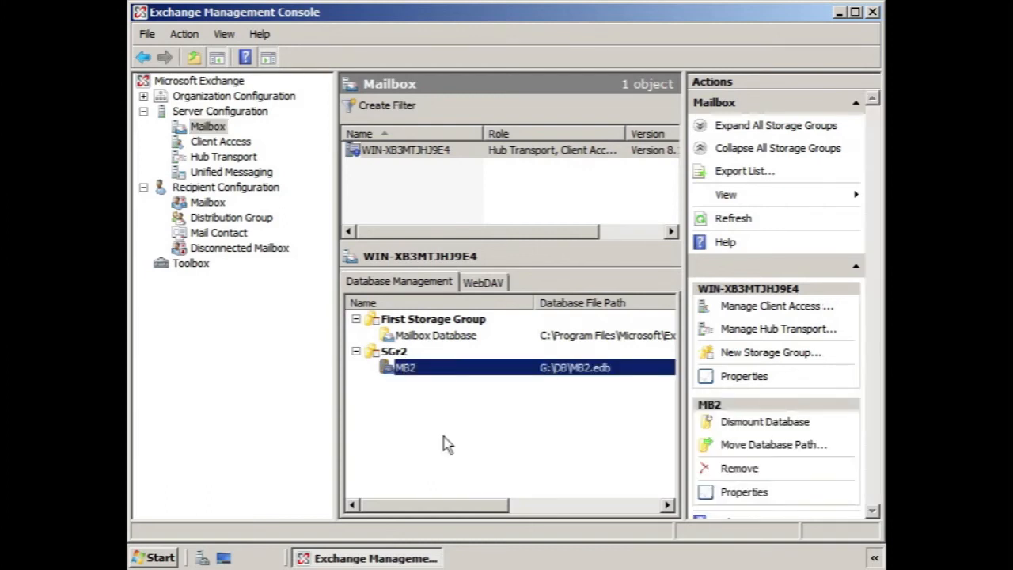
{"action": "left_click", "coordinate": [744, 491]}
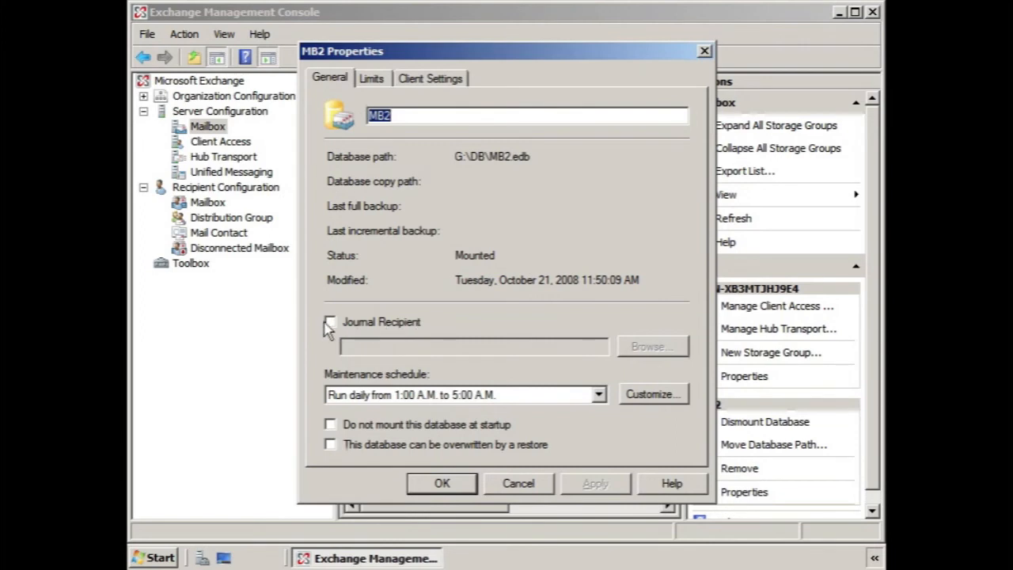
Enable Journal Recipient on MB2 with the MB2Journal mailbox selected and save the properties
{"action": "left_click", "coordinate": [329, 321]}
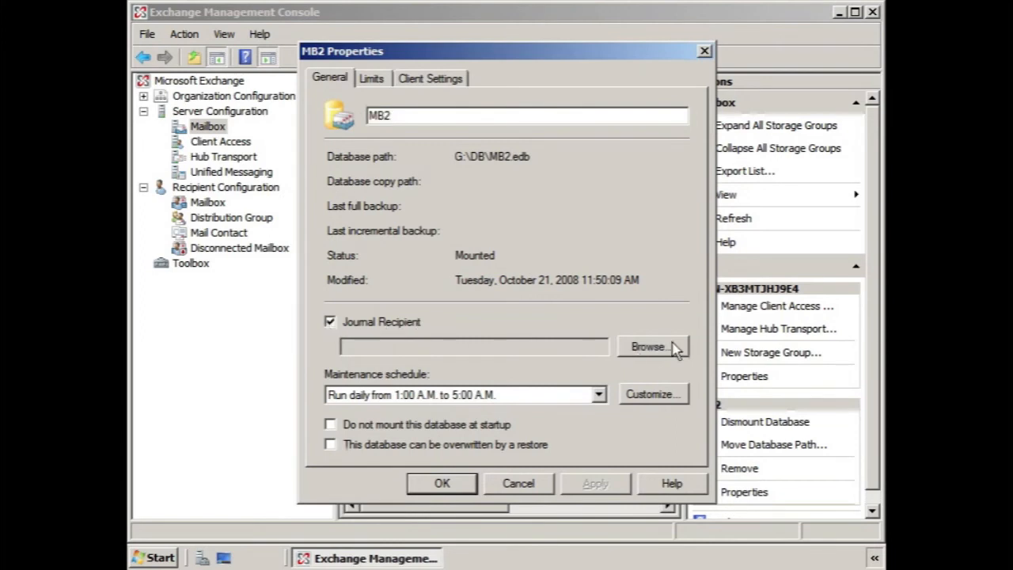
{"action": "left_click", "coordinate": [652, 345]}
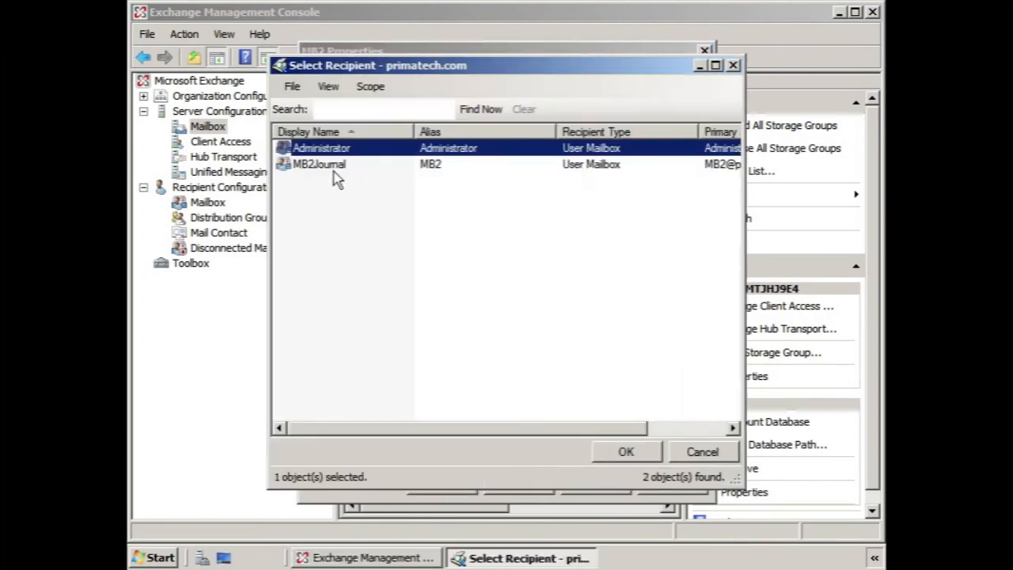
{"action": "left_click", "coordinate": [320, 163]}
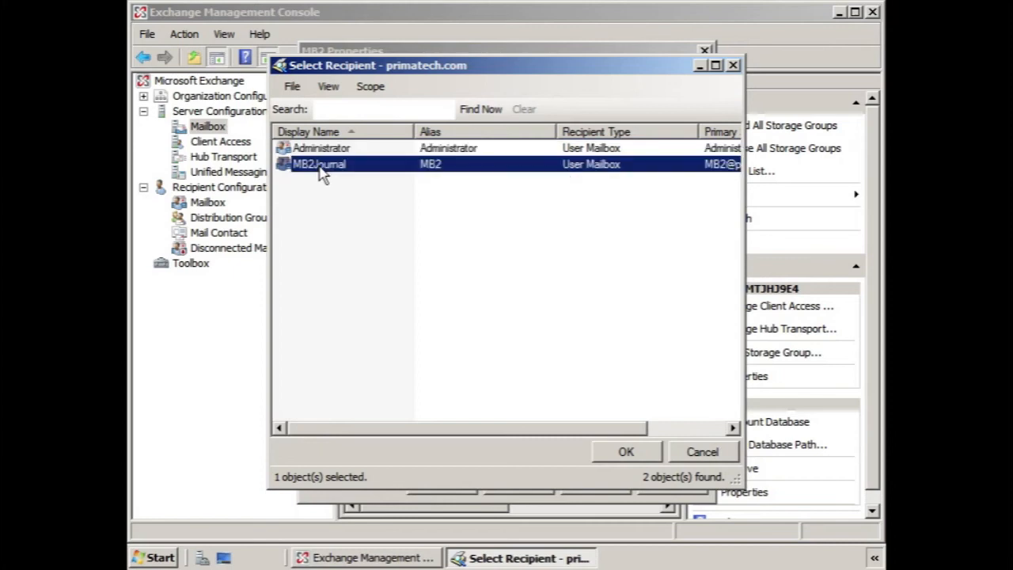
{"action": "left_click", "coordinate": [625, 453]}
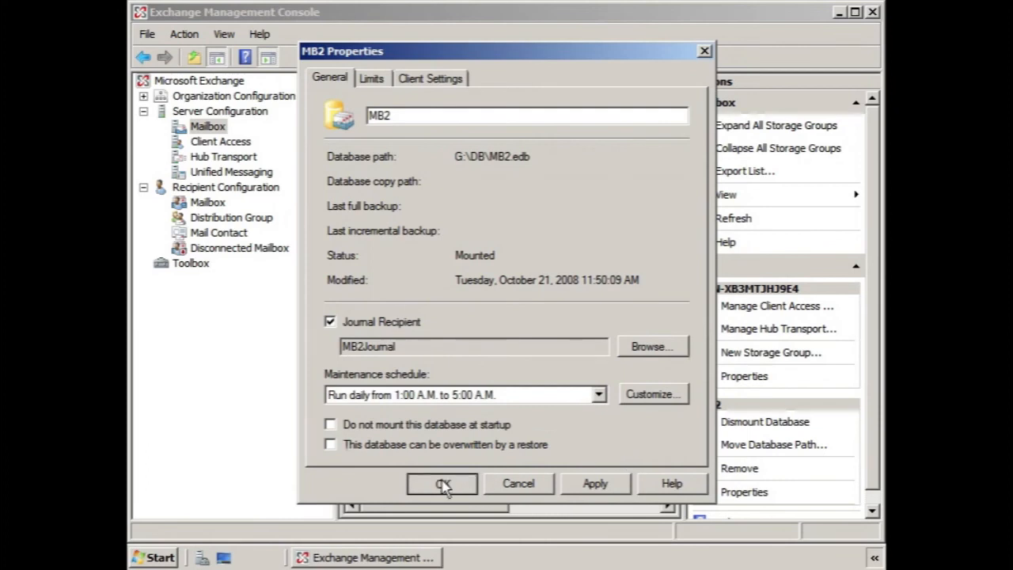
{"action": "left_click", "coordinate": [441, 484]}
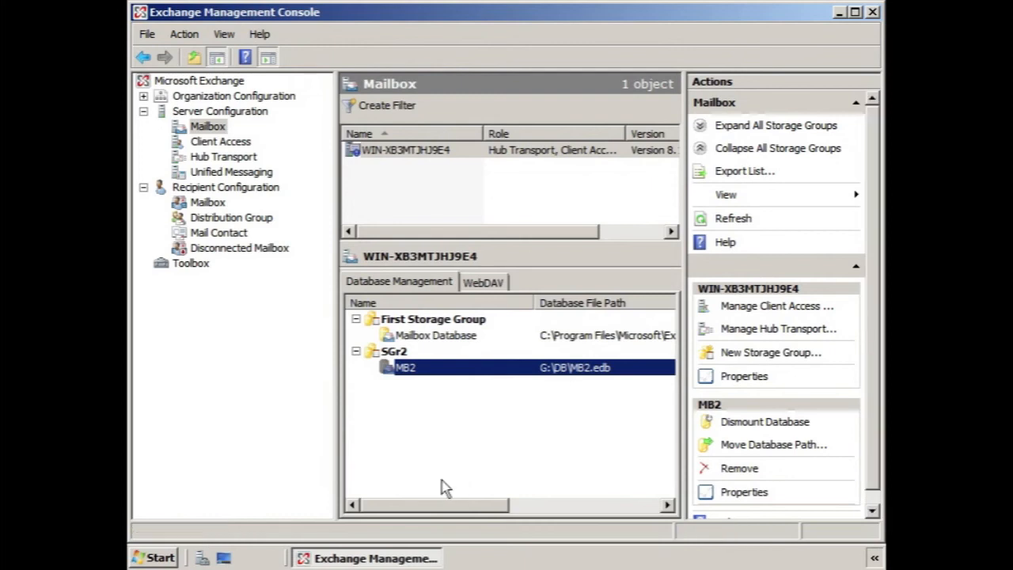
{"action": "mouse_move", "coordinate": [435, 440]}
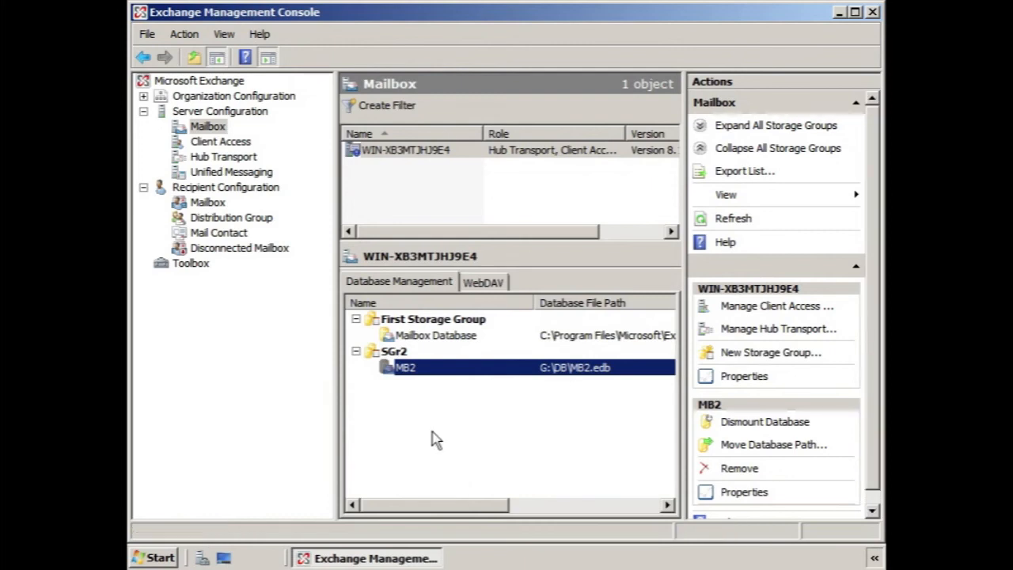